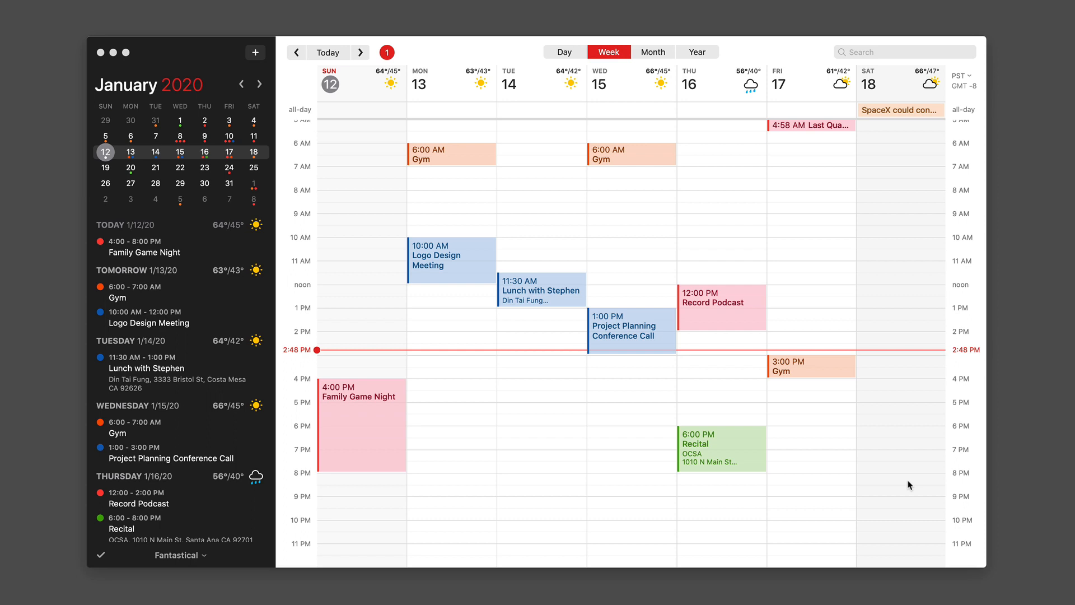
{"action": "mouse_move", "coordinate": [478, 201]}
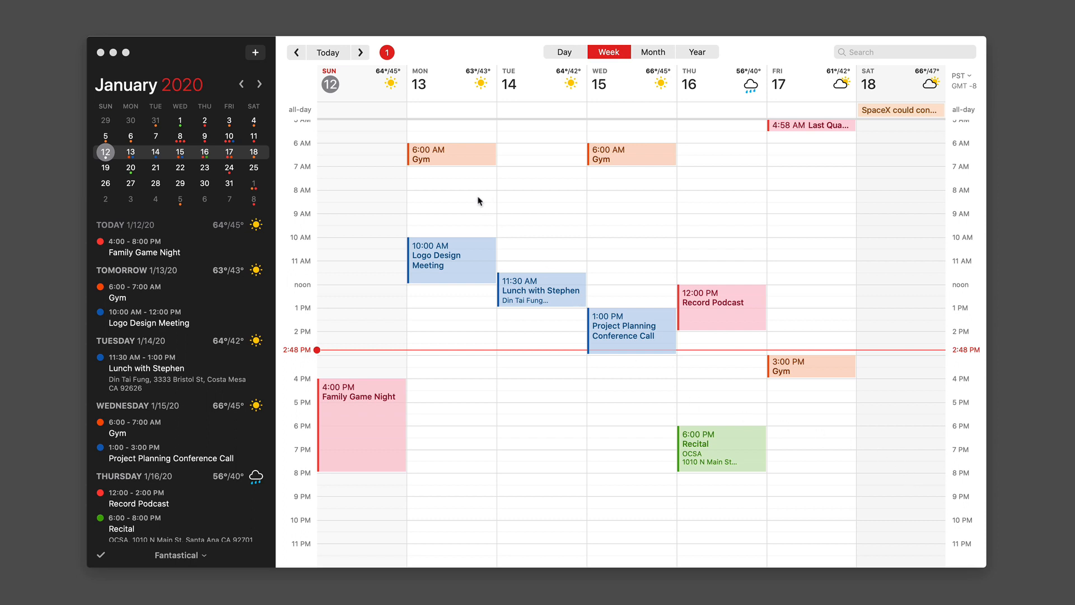
Create 'Conference Call Concerning Status' at 8 AM Jan 13 and propose a second time.
{"action": "left_click", "coordinate": [452, 205]}
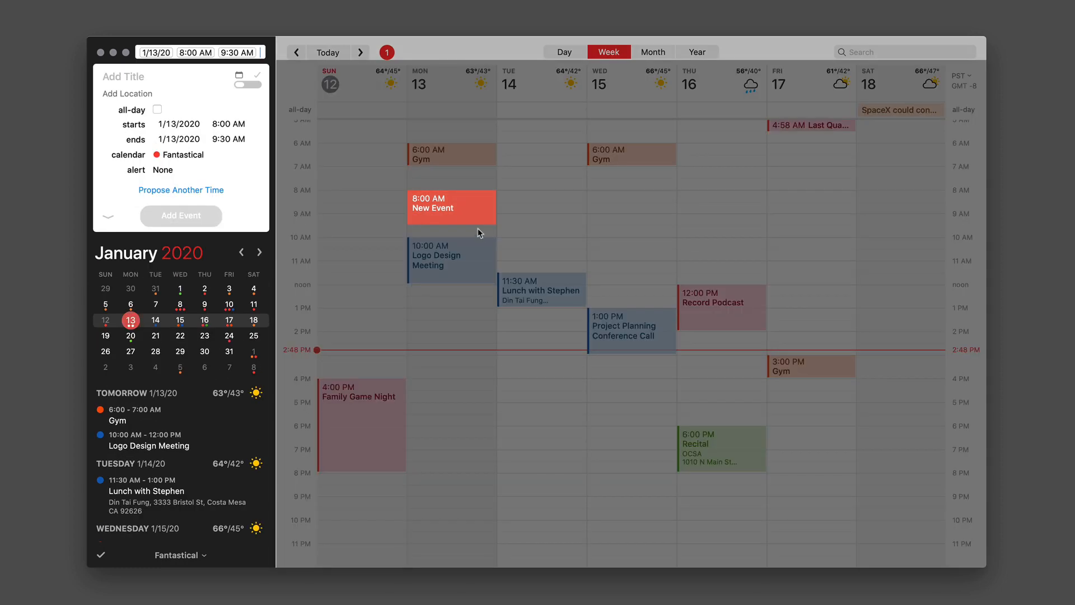
{"action": "type", "text": "Conference Call"}
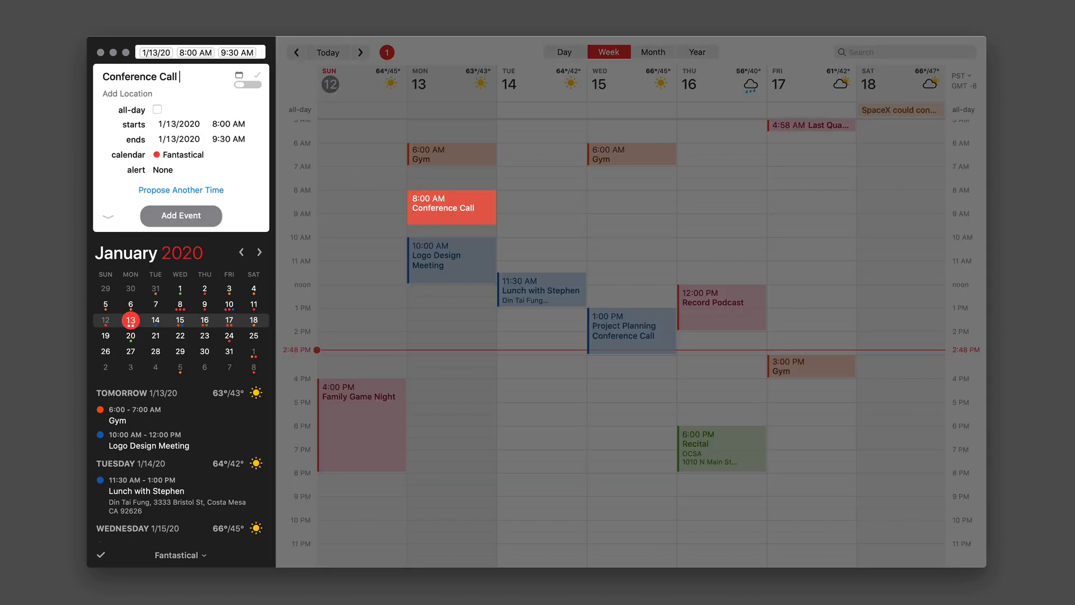
{"action": "type", "text": "Concerning Status"}
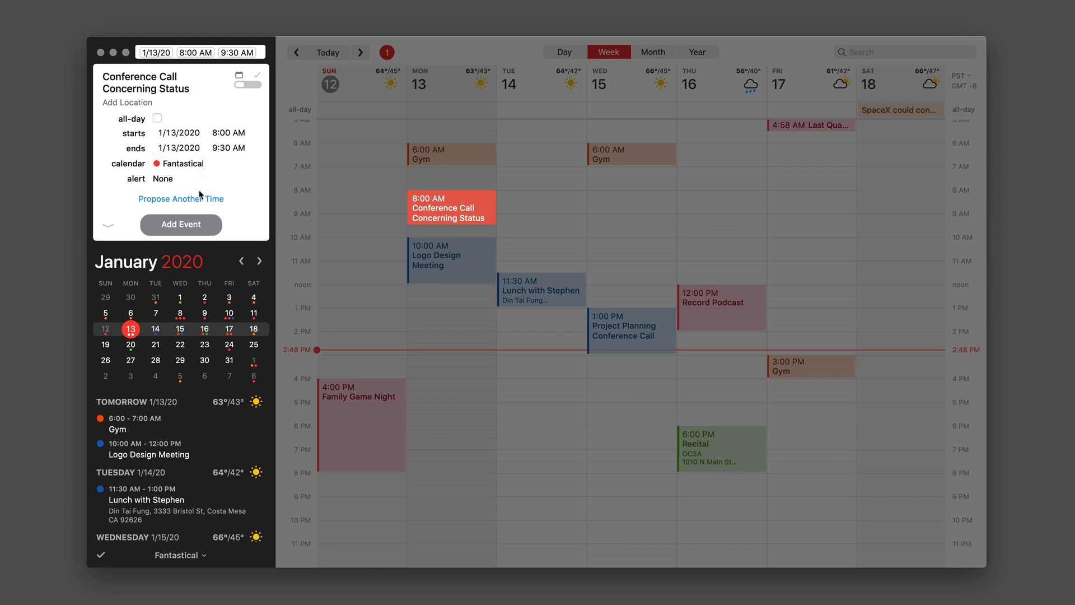
{"action": "left_click", "coordinate": [180, 198]}
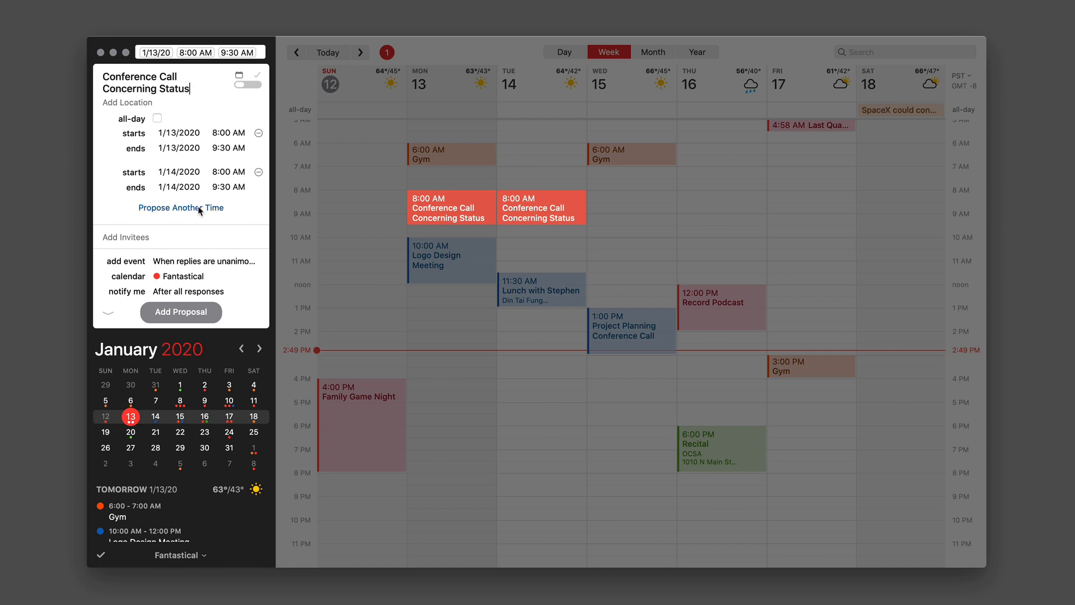
Add proposed slots, moving the fourth to Jan 13 at noon, then add another.
{"action": "left_click", "coordinate": [180, 207]}
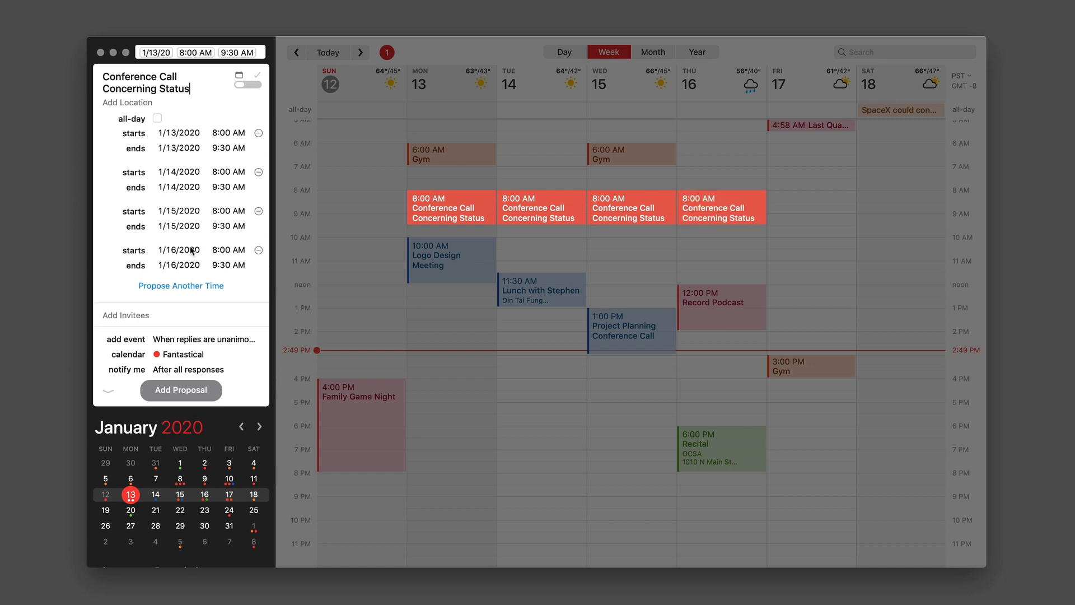
{"action": "left_click", "coordinate": [179, 249]}
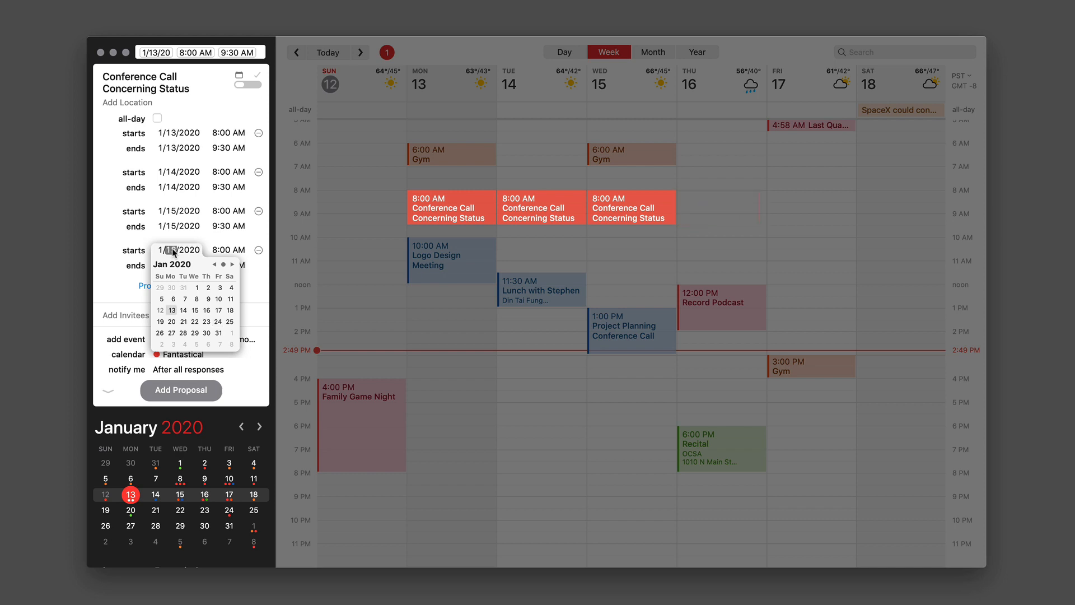
{"action": "left_click", "coordinate": [171, 310]}
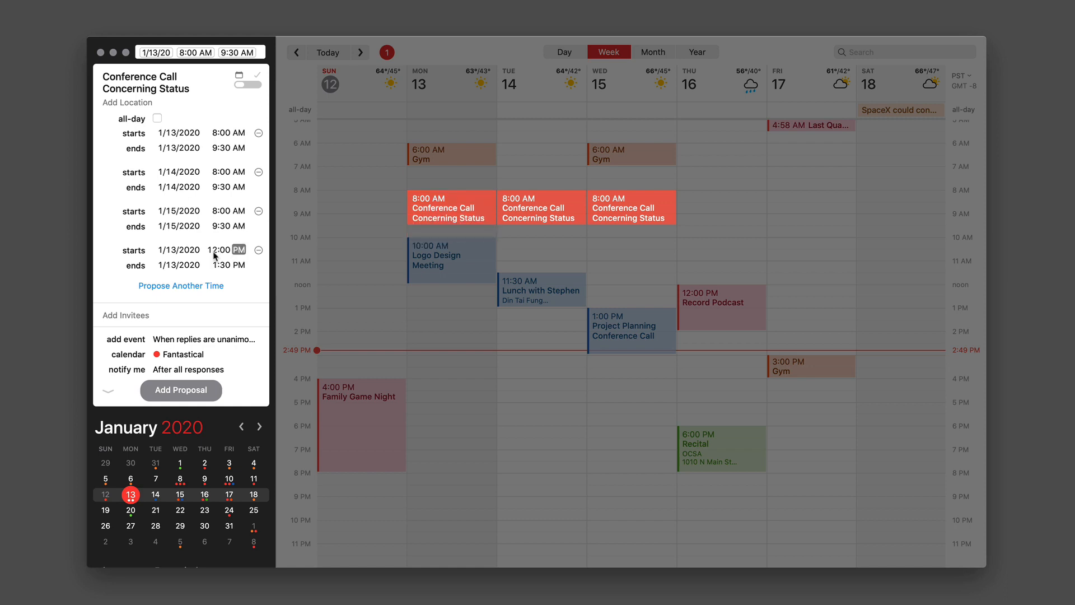
{"action": "left_click", "coordinate": [178, 265]}
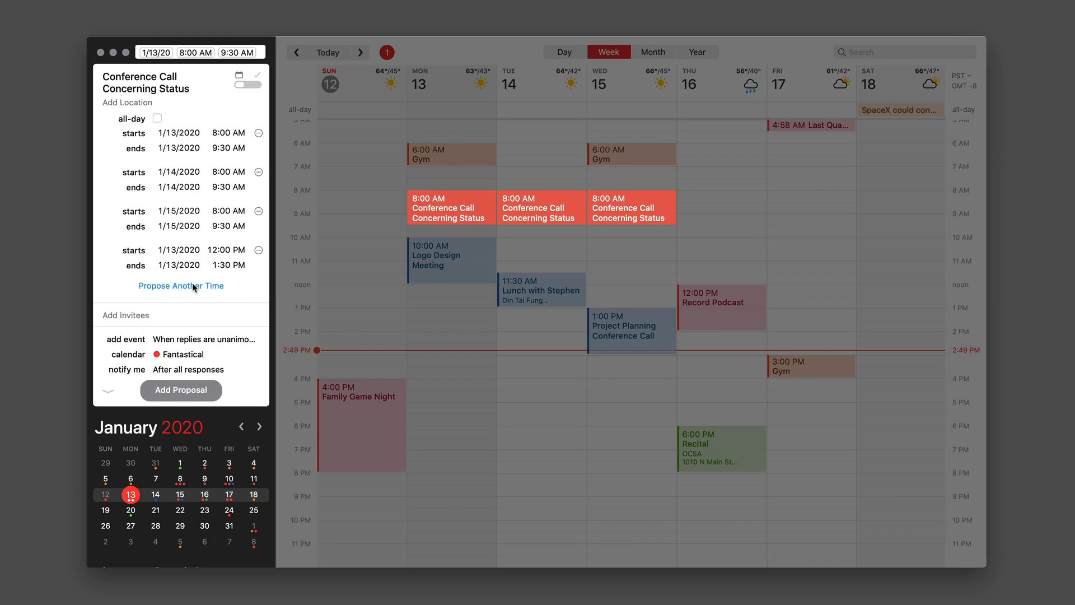
{"action": "left_click", "coordinate": [180, 285]}
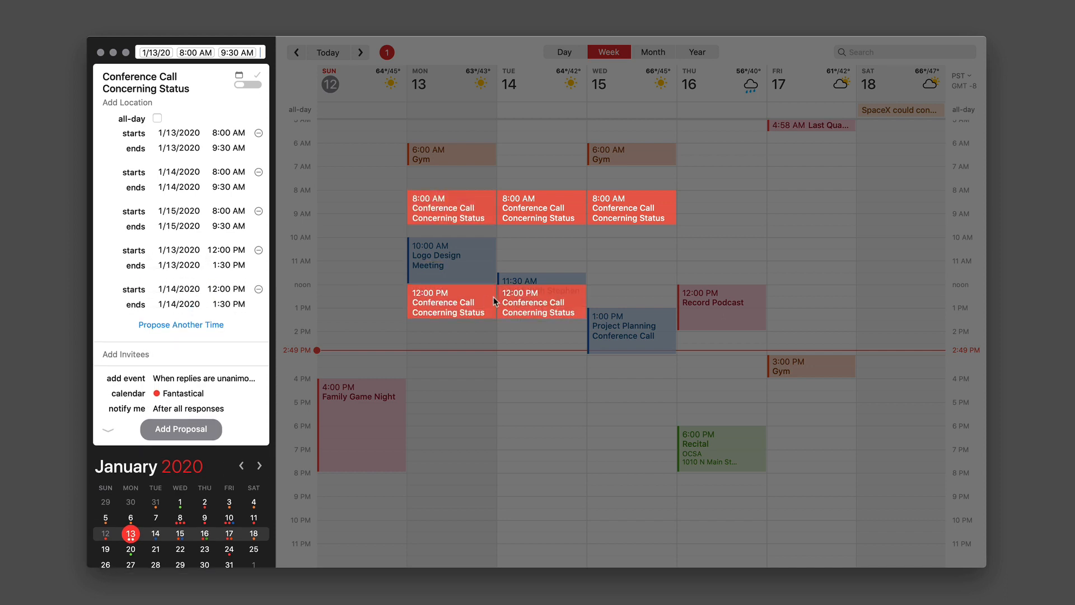
Move the Jan 14 option to 1:15 PM and open the proposal from the invitation email.
{"action": "left_click_drag", "start_coordinate": [541, 305], "coordinate": [542, 332]}
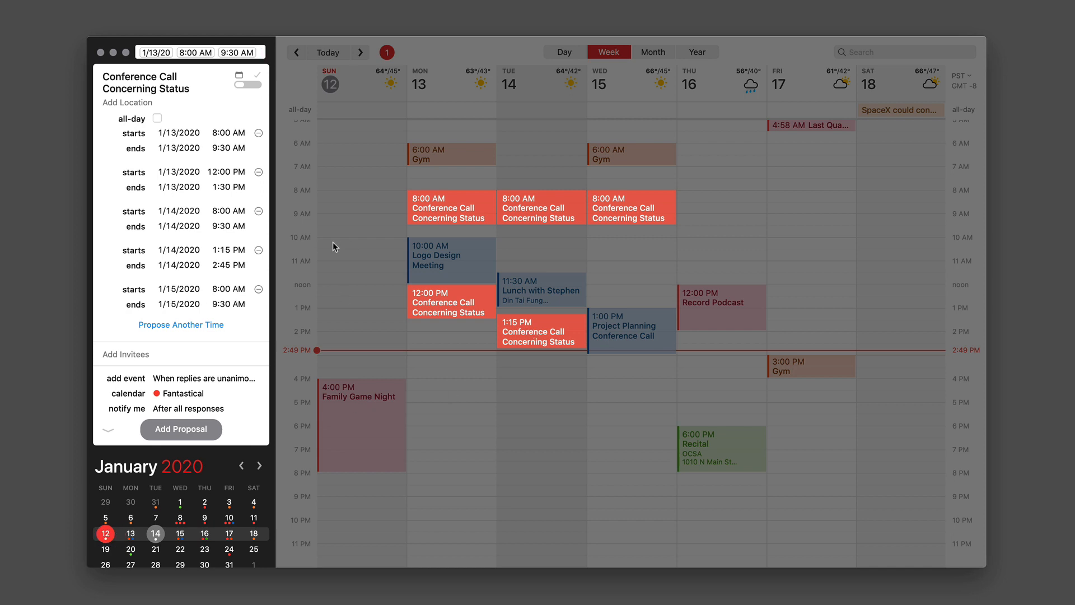
{"action": "mouse_move", "coordinate": [279, 293]}
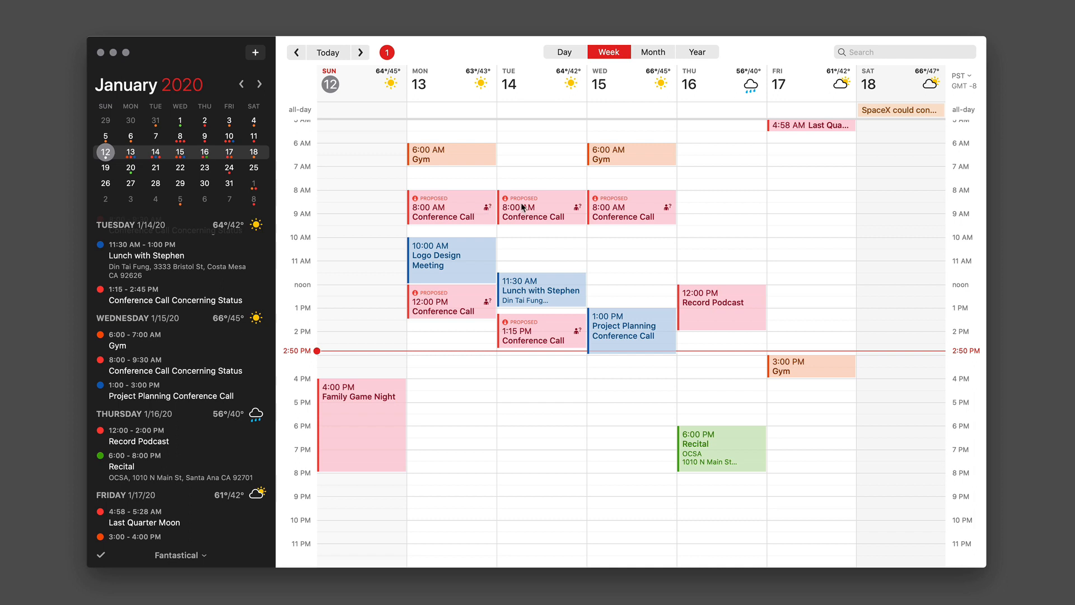
{"action": "mouse_move", "coordinate": [618, 218]}
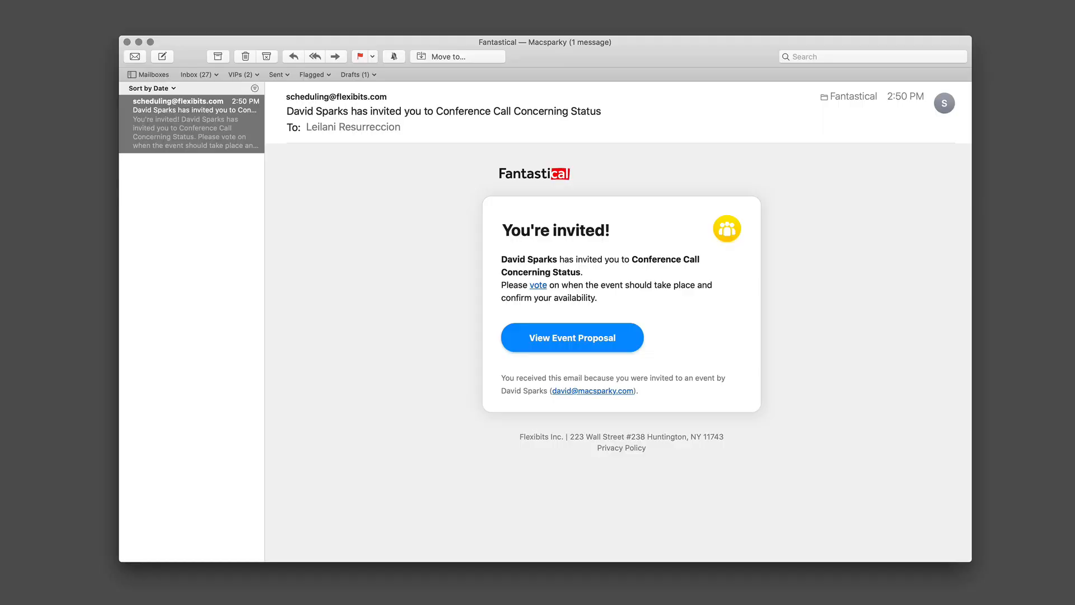
{"action": "left_click", "coordinate": [572, 337]}
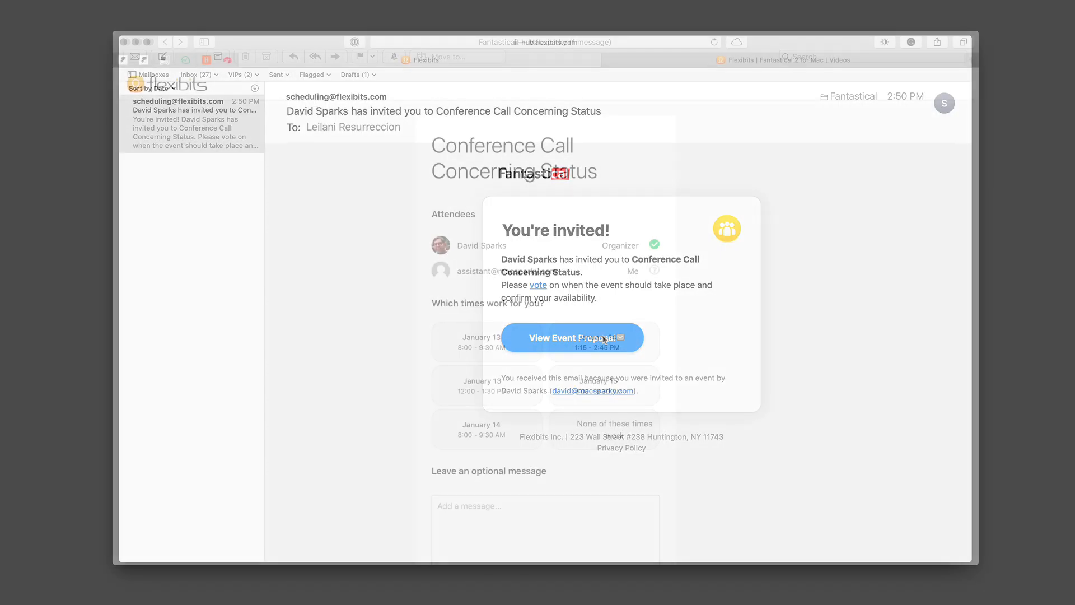
{"action": "left_click", "coordinate": [573, 337]}
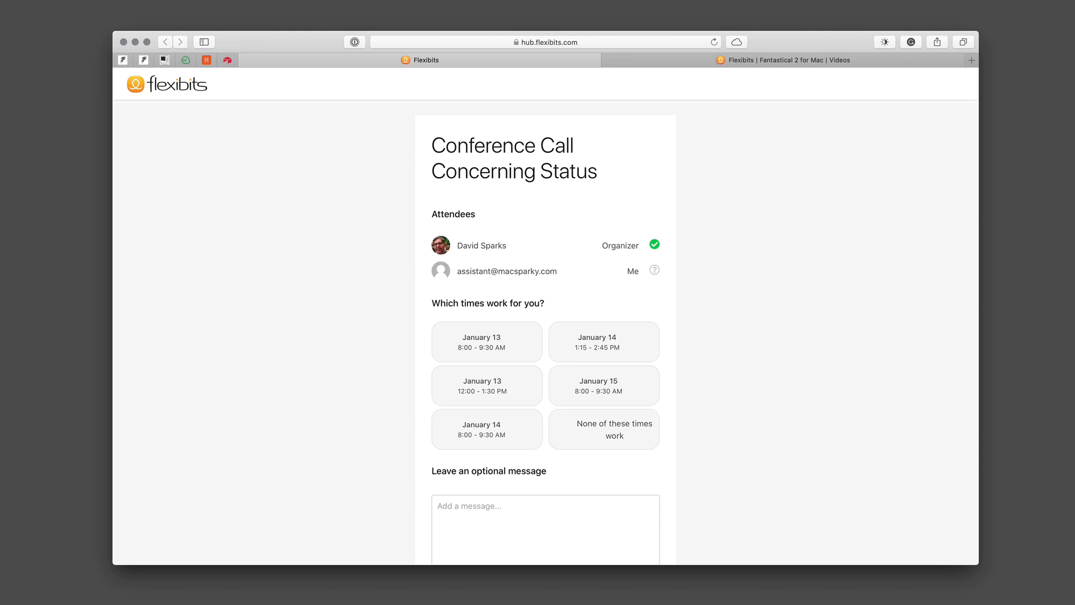
Vote for the January 14, 1:15–2:45 PM option and confirm availability.
{"action": "left_click", "coordinate": [603, 341]}
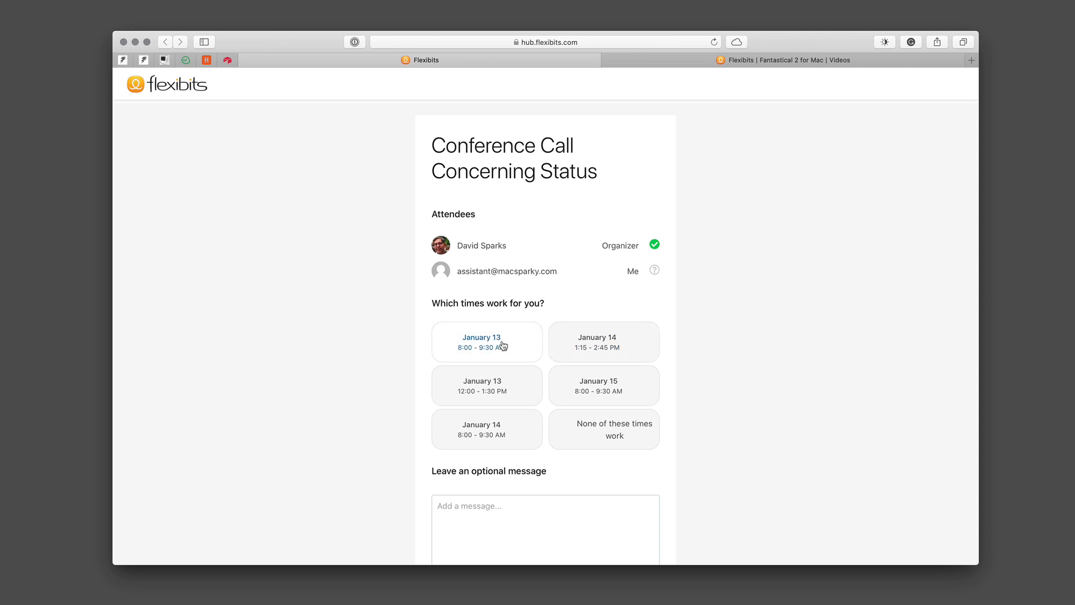
{"action": "left_click", "coordinate": [603, 341]}
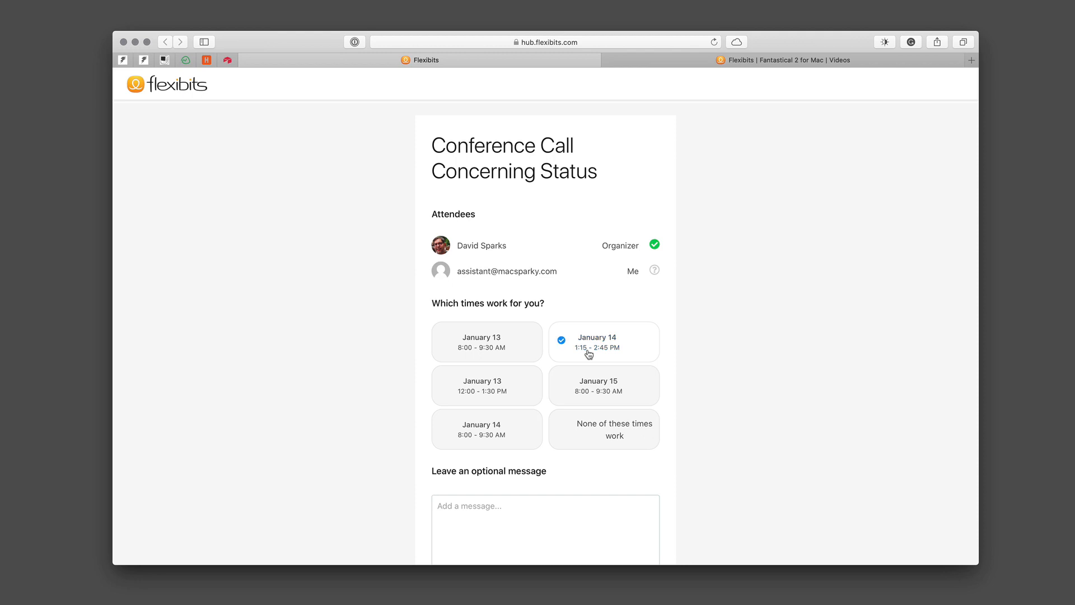
{"action": "scroll", "scroll_direction": "down", "scroll_amount": 3}
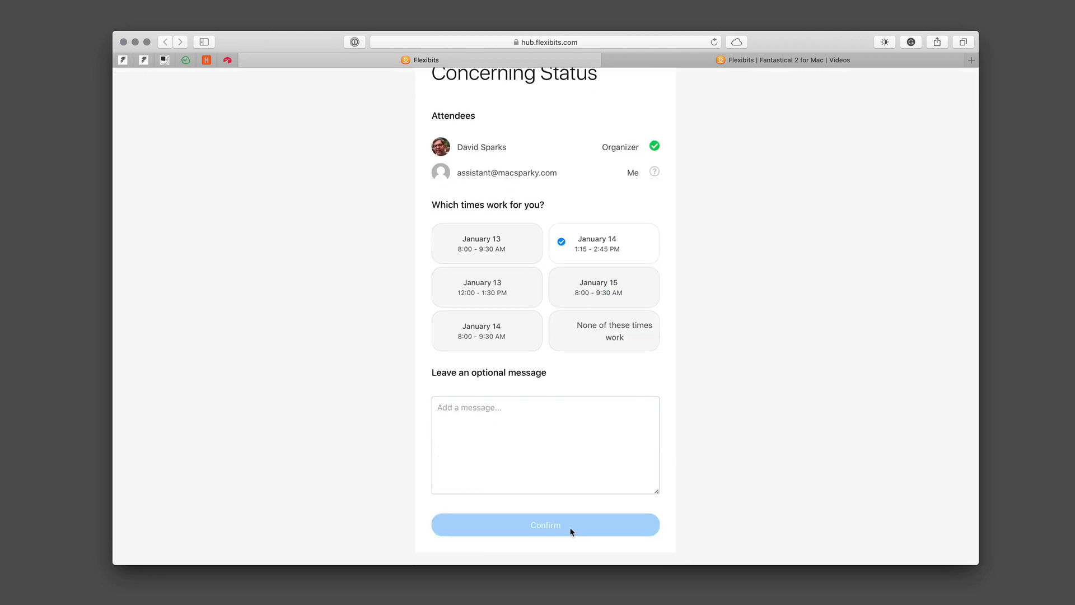
{"action": "left_click", "coordinate": [544, 524]}
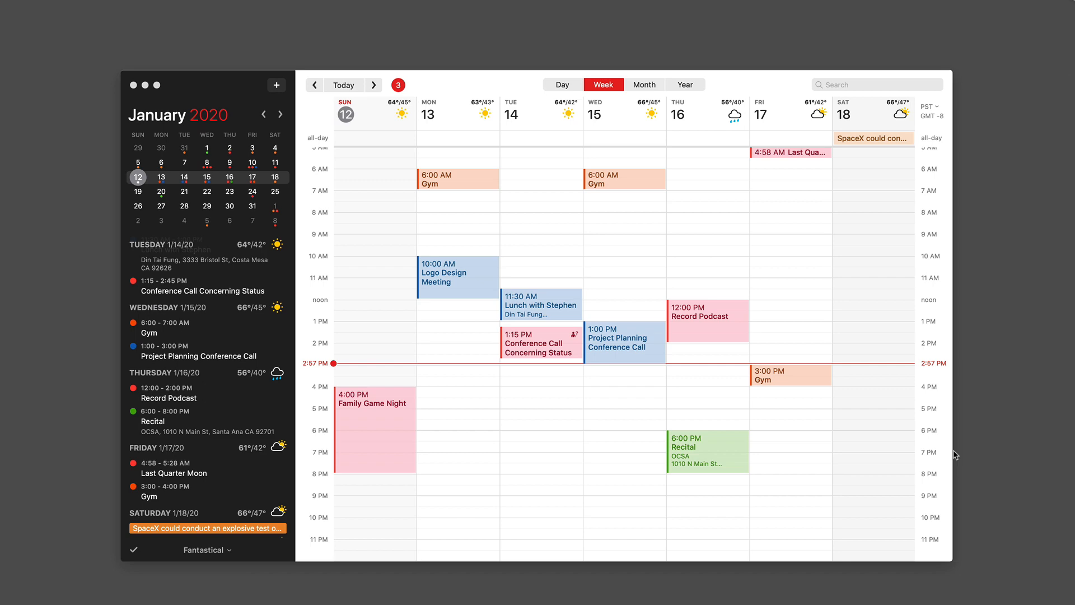
{"action": "mouse_move", "coordinate": [525, 341]}
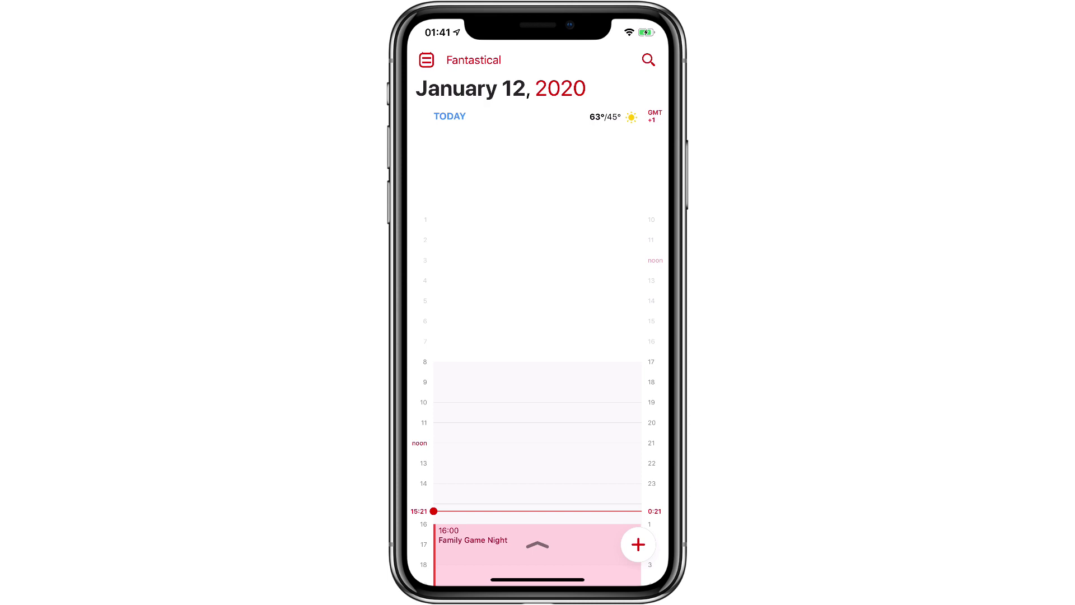
Create 'Weekly Check in' on iPhone as a timed event, Mon Jan 13 at 16:00.
{"action": "left_click", "coordinate": [638, 544]}
{"action": "type", "text": "Week"}
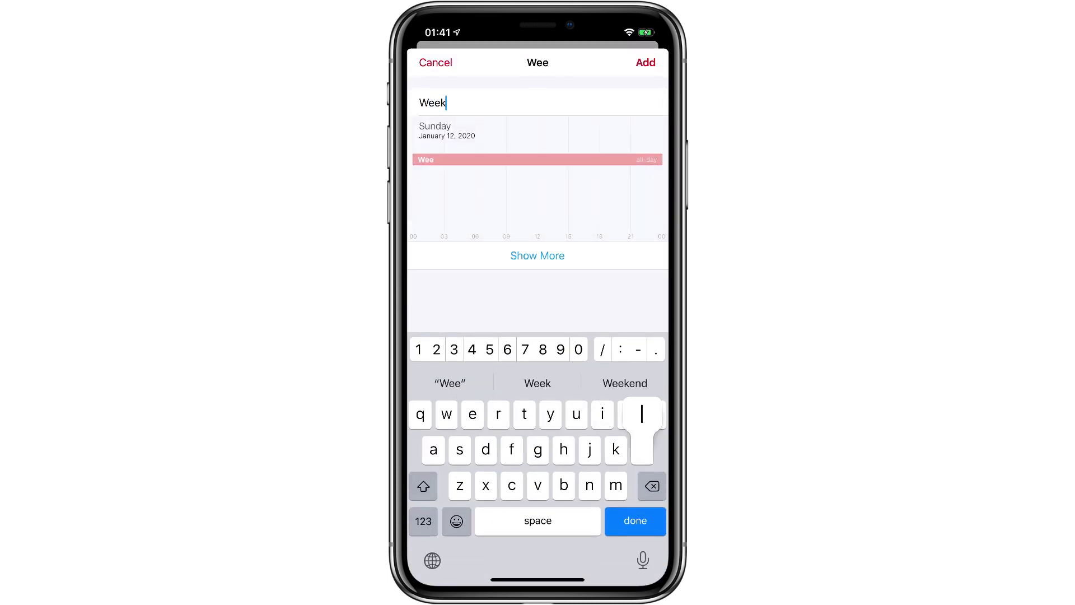
{"action": "type", "text": "ly Chec"}
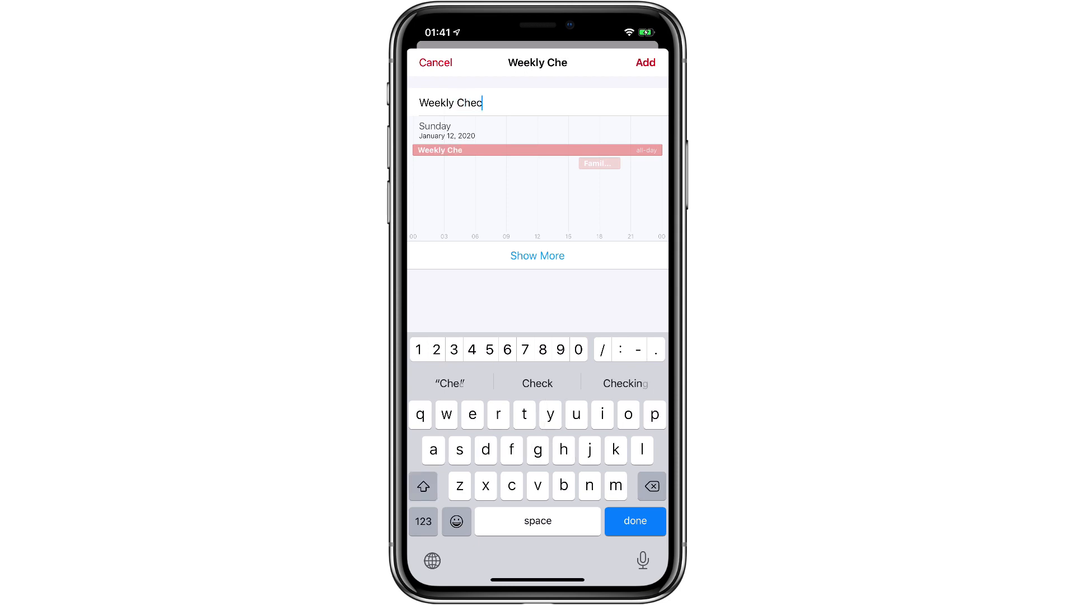
{"action": "type", "text": "k in"}
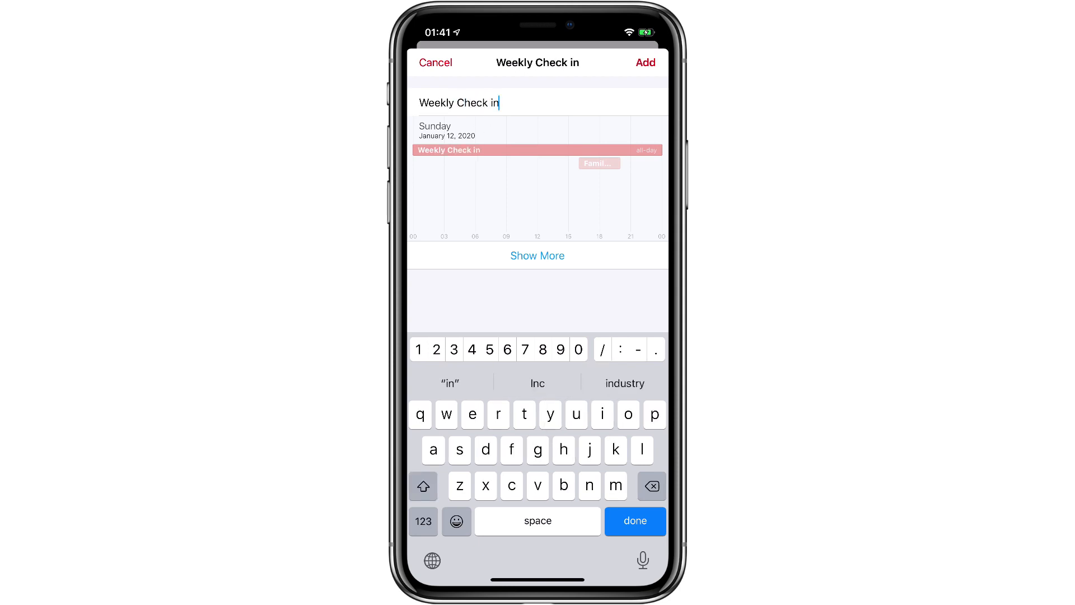
{"action": "left_click", "coordinate": [537, 256]}
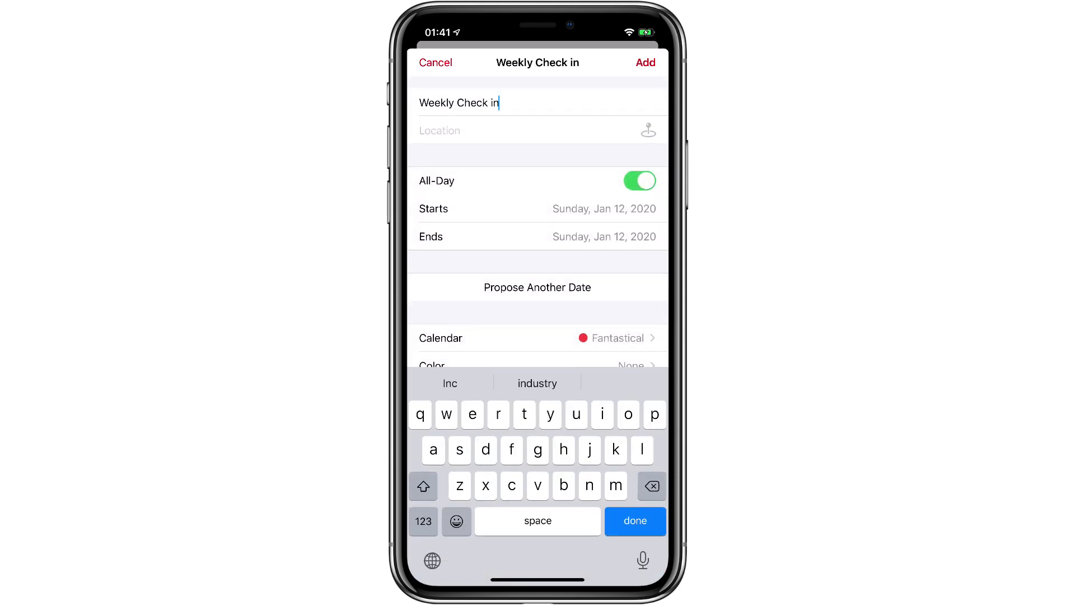
{"action": "left_click", "coordinate": [638, 181]}
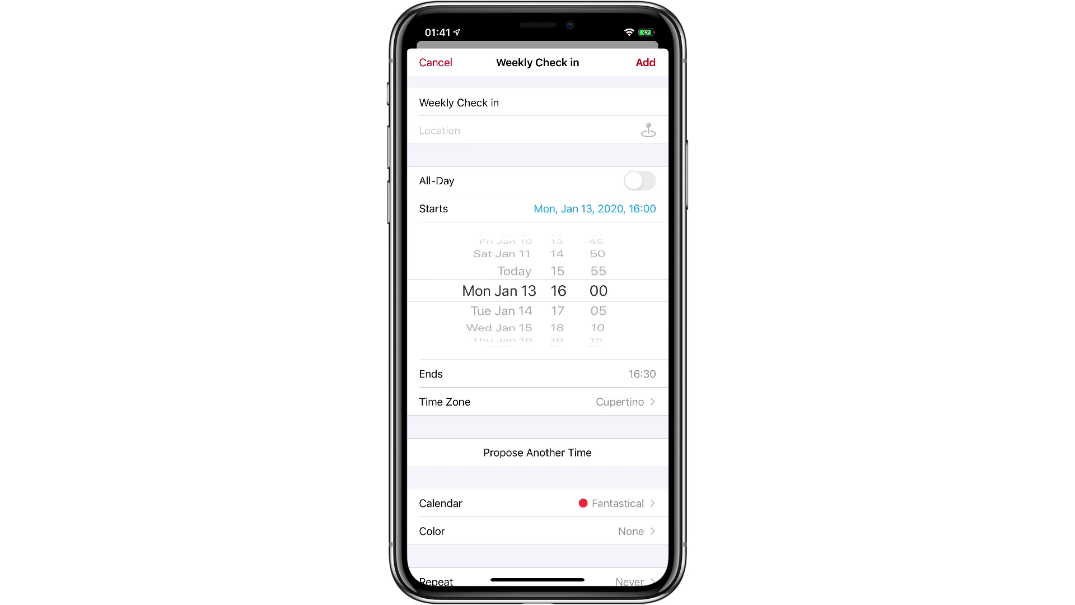
Propose additional 16:00–16:30 times on Jan 14, 15 and 16.
{"action": "left_click", "coordinate": [537, 452]}
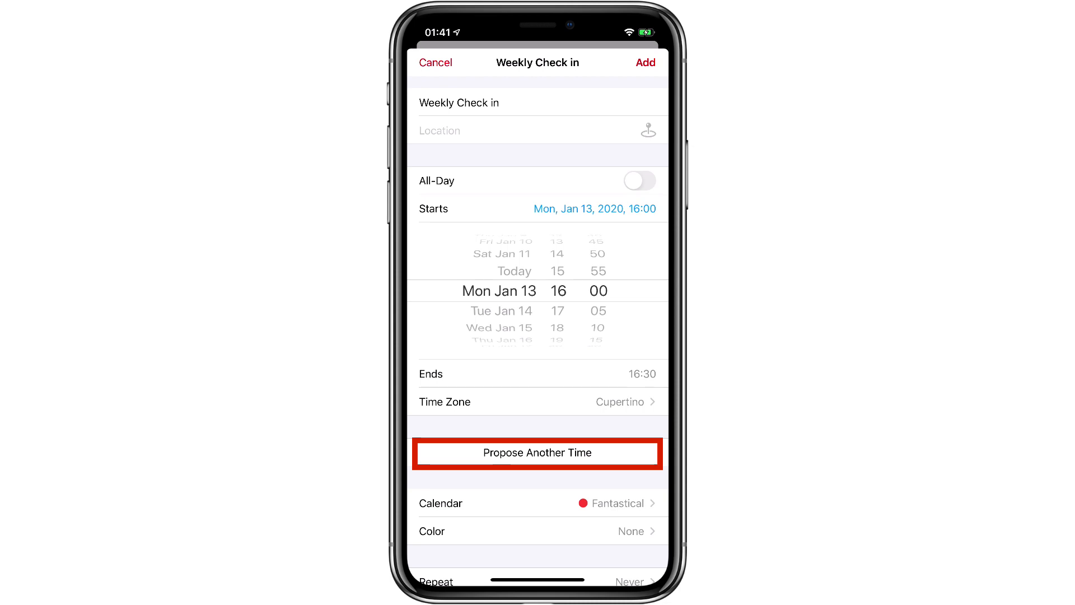
{"action": "left_click", "coordinate": [538, 452]}
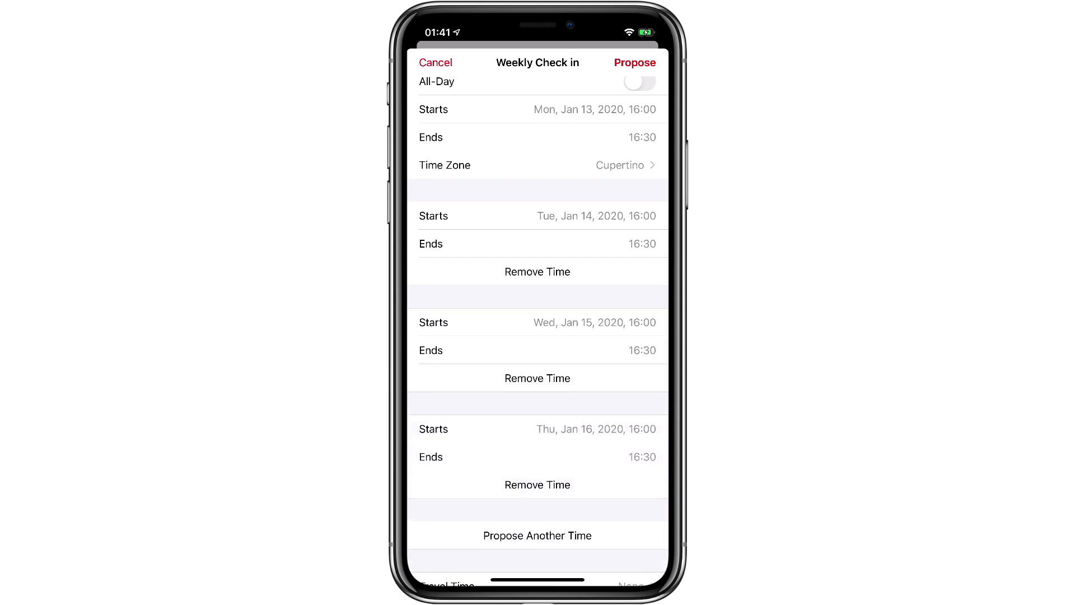
{"action": "scroll", "scroll_direction": "down", "scroll_amount": 3}
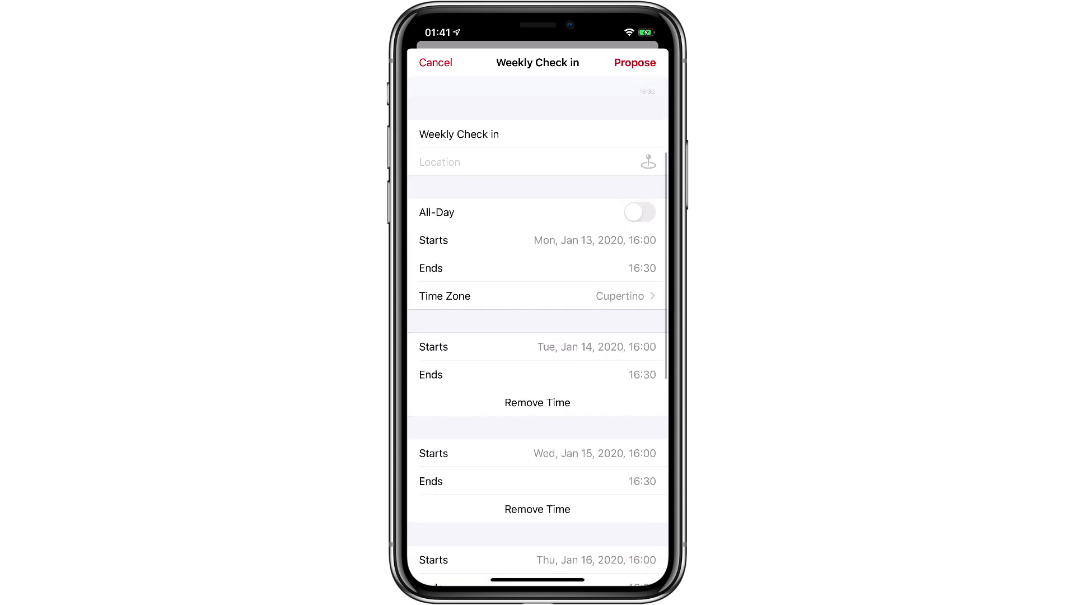
{"action": "scroll", "scroll_direction": "down", "scroll_amount": 3}
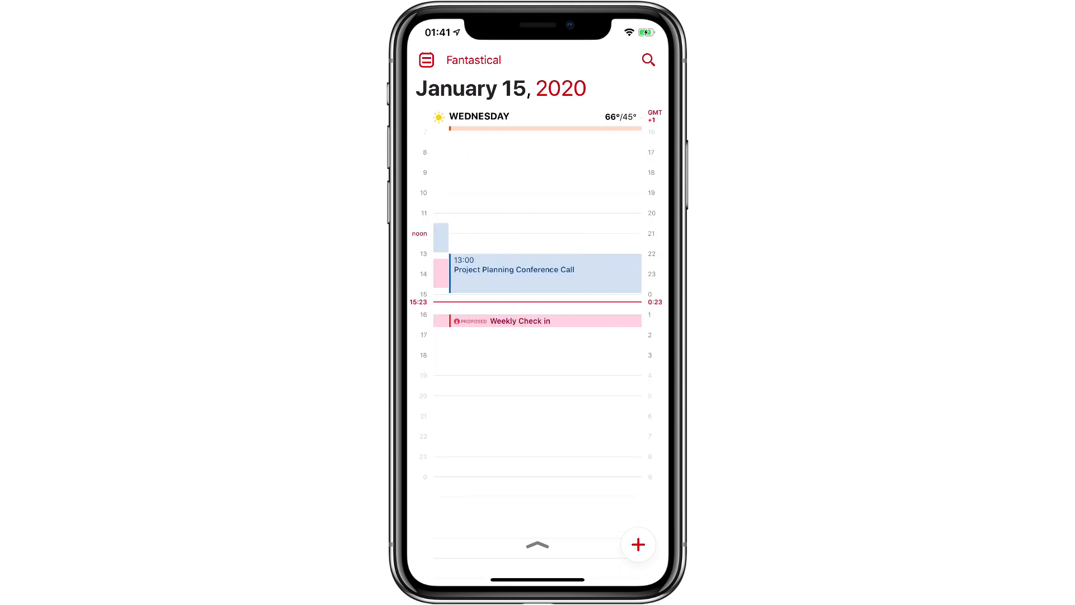
Swipe the day view to check Weekly Check in on Jan 15 and 16.
{"action": "scroll", "scroll_direction": "left", "scroll_amount": 3}
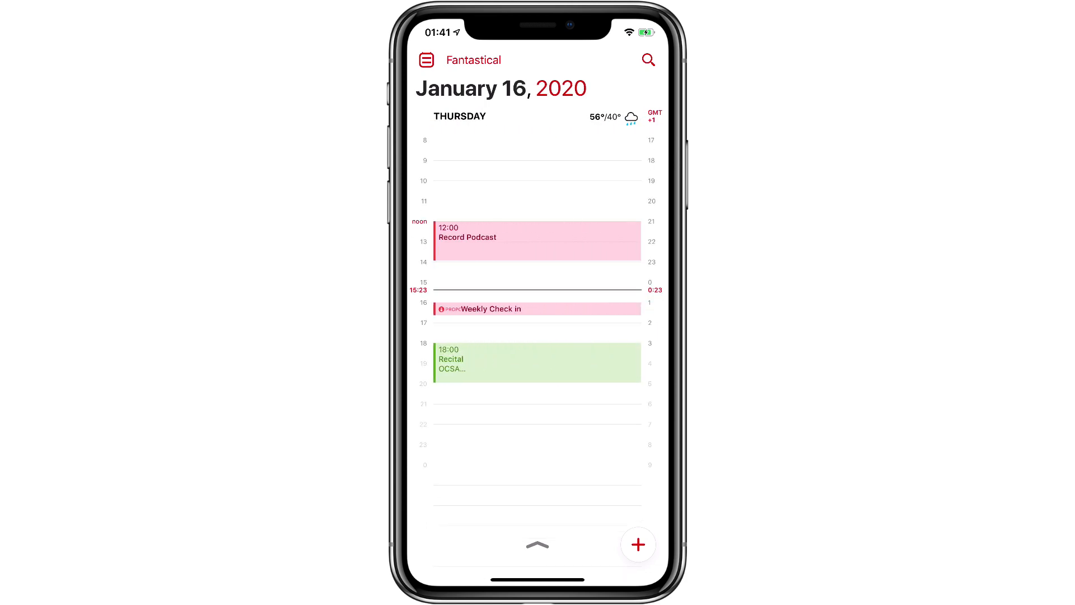